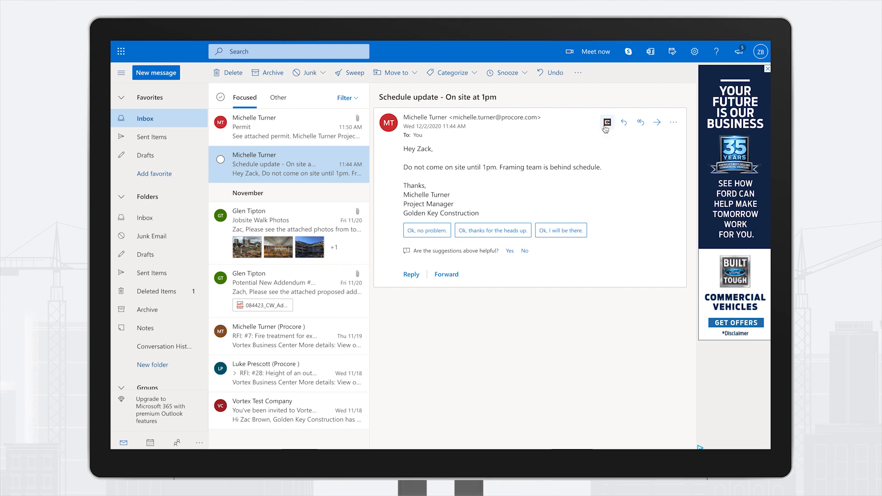
click(607, 123)
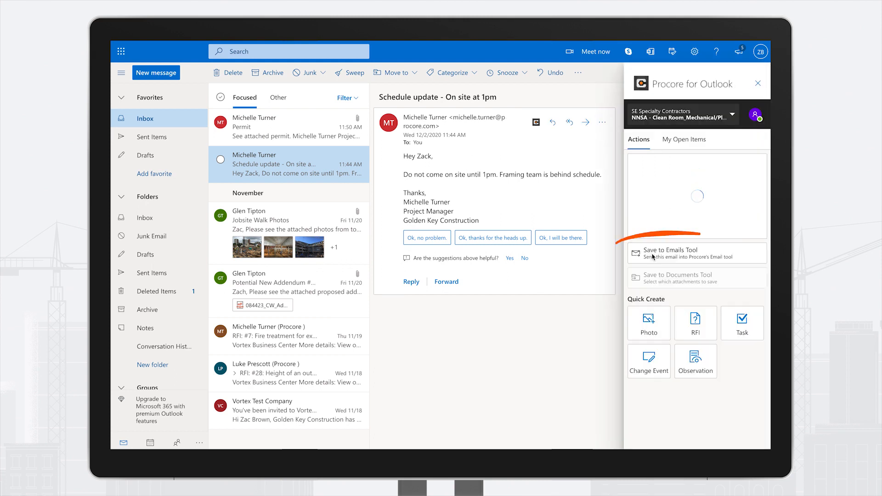
click(671, 252)
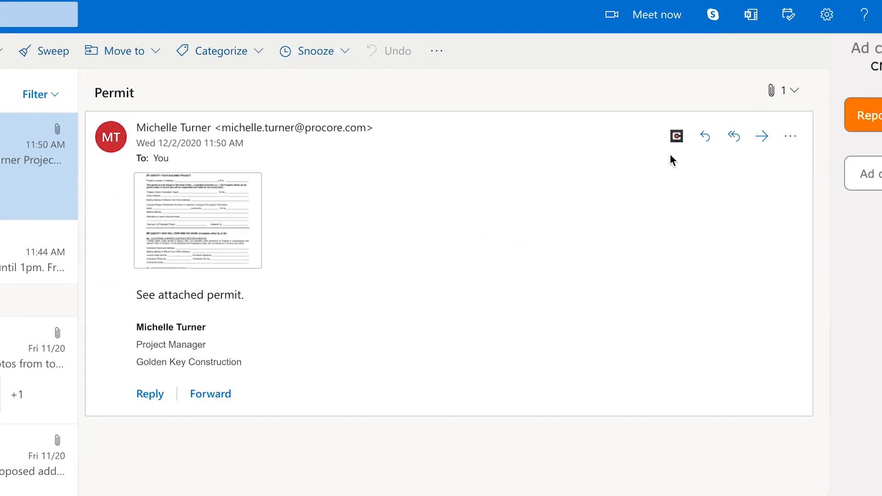
Show the Procore Actions panel for the Jobsite Walk Photos email, then open 'PPE training tomorrow'.
click(676, 135)
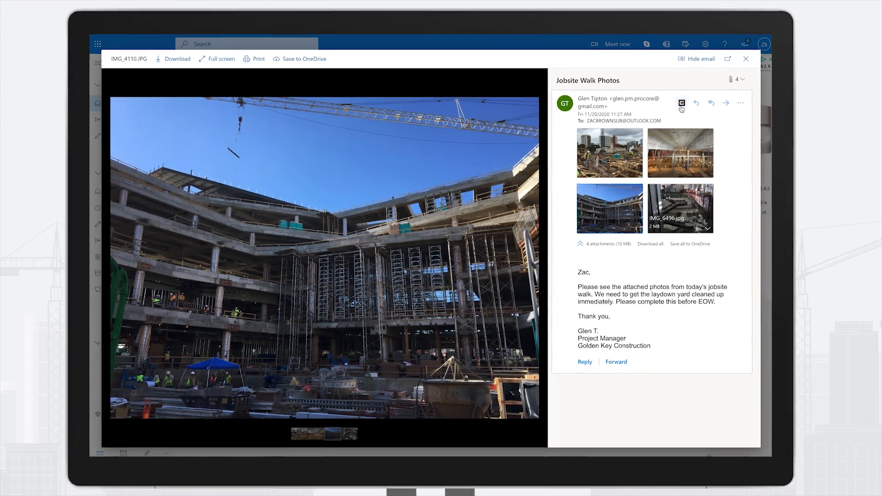
click(681, 103)
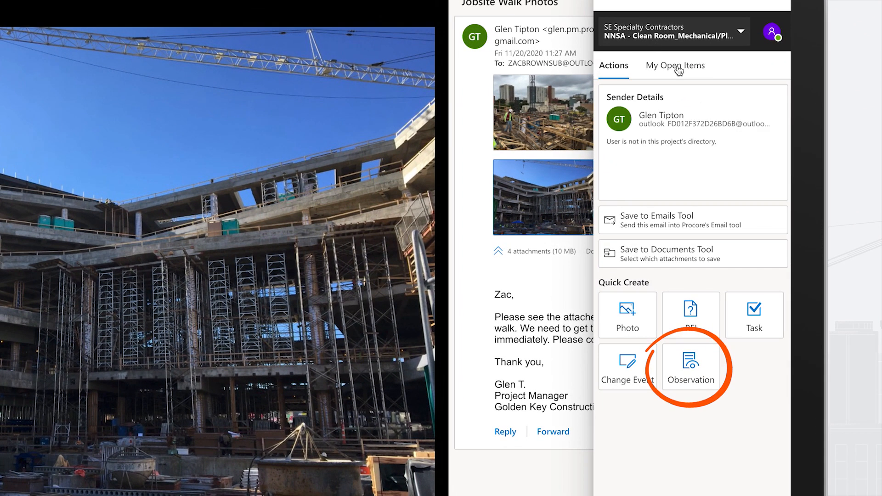
click(691, 366)
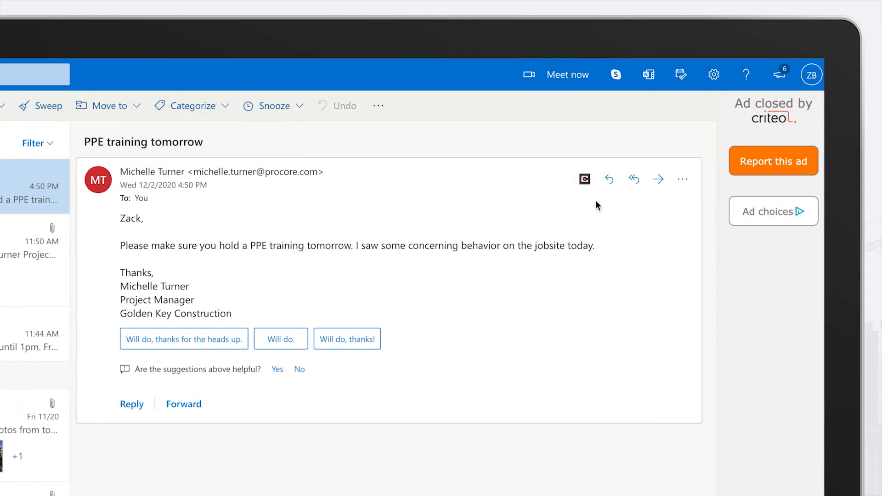
click(584, 178)
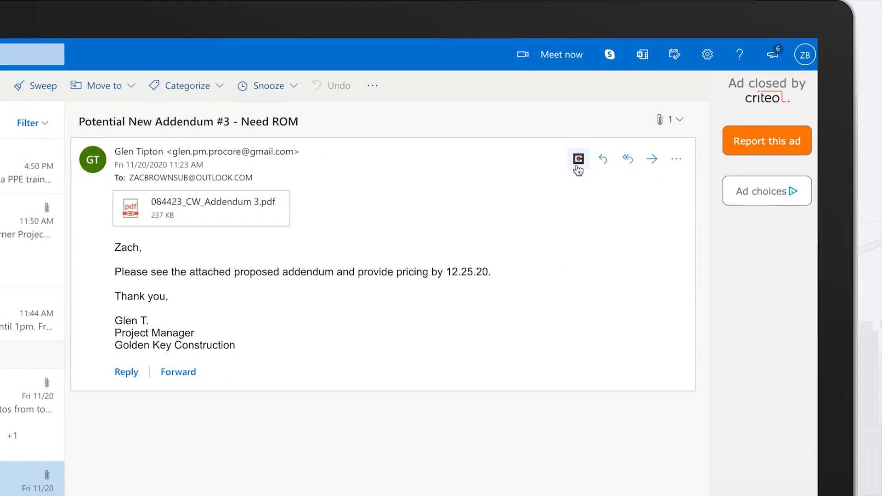
Open the Procore panel on the addendum email and show My Open Items' three tasks.
click(578, 158)
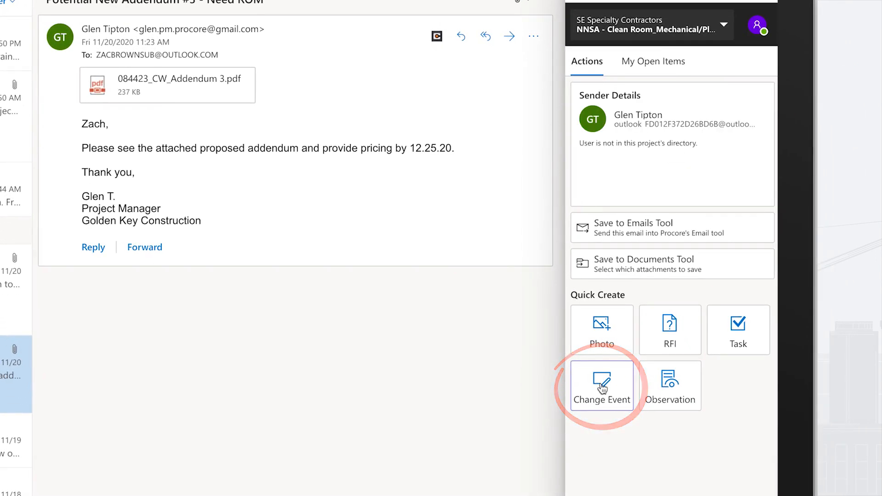
click(601, 385)
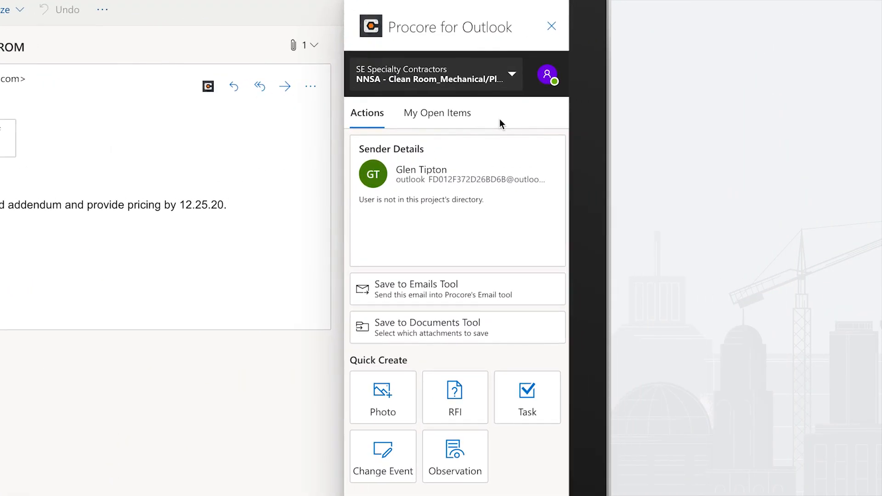
click(437, 113)
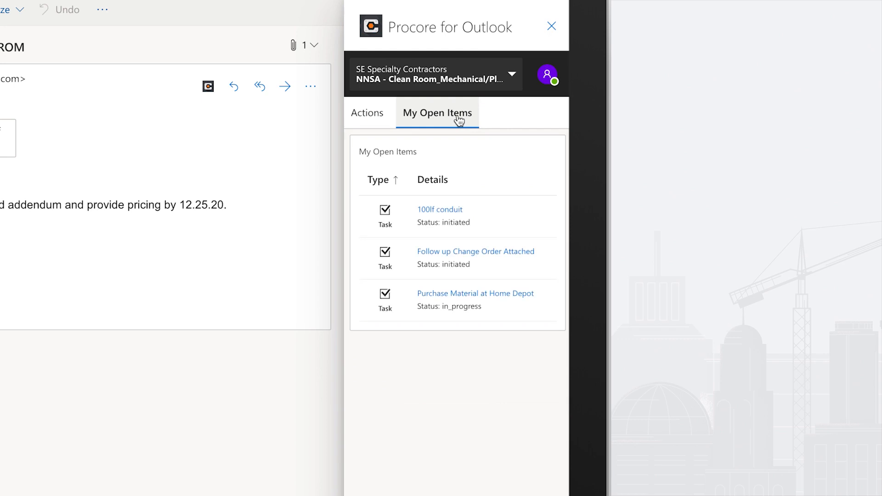